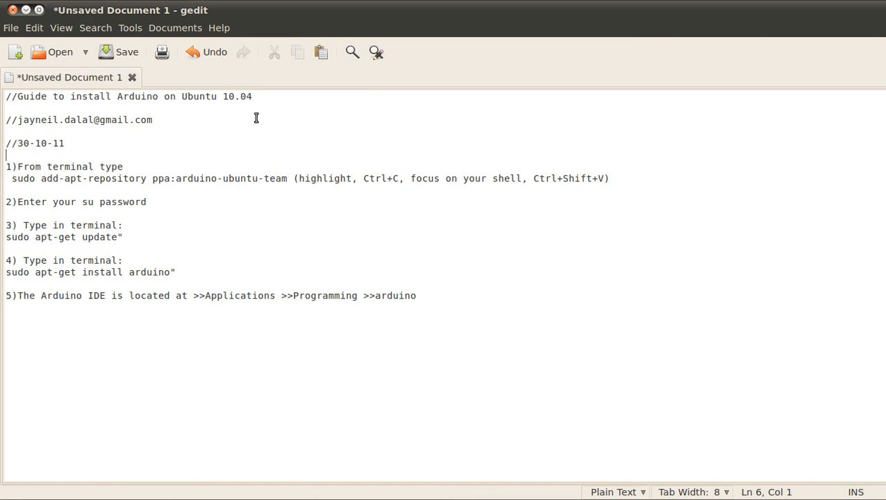
{"action": "mouse_move", "coordinate": [9, 91]}
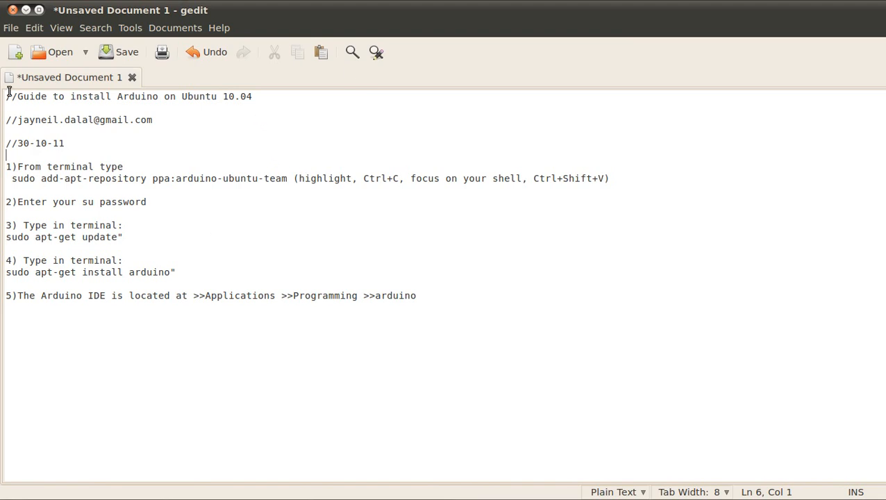
{"action": "mouse_move", "coordinate": [271, 262]}
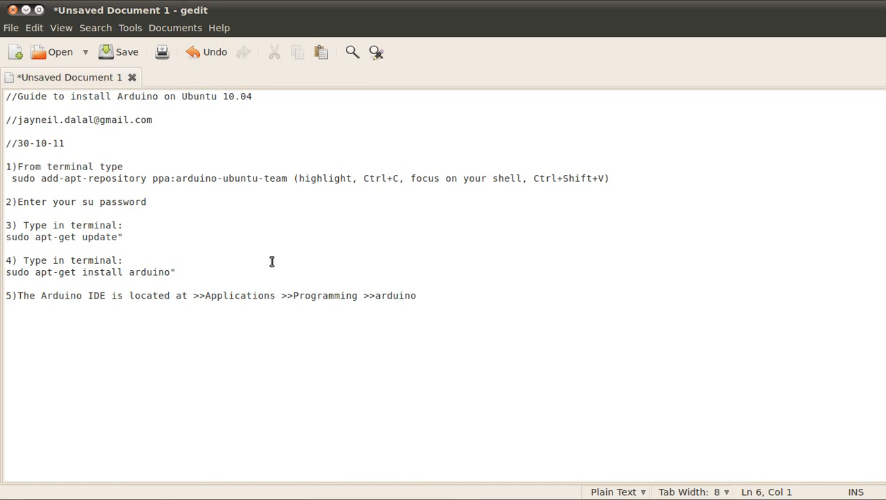
- Select and copy the add-apt-repository command line from step 1 of the guide
{"action": "left_click", "coordinate": [6, 154]}
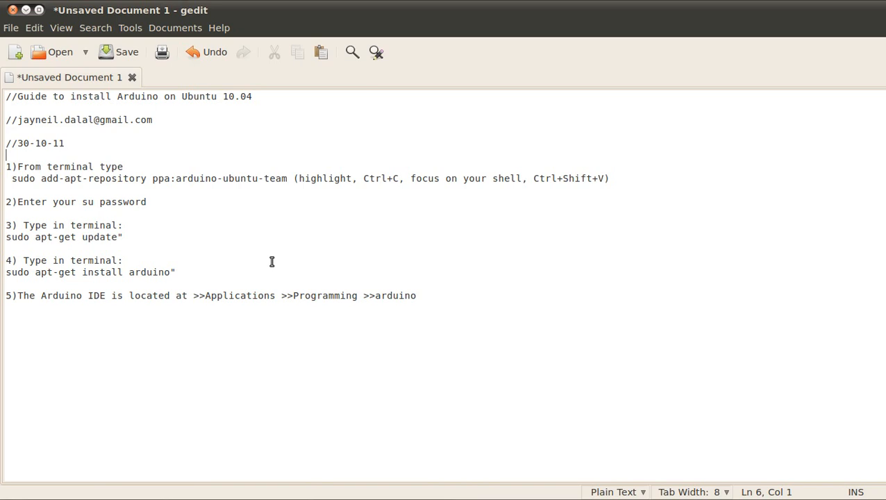
{"action": "mouse_move", "coordinate": [451, 307]}
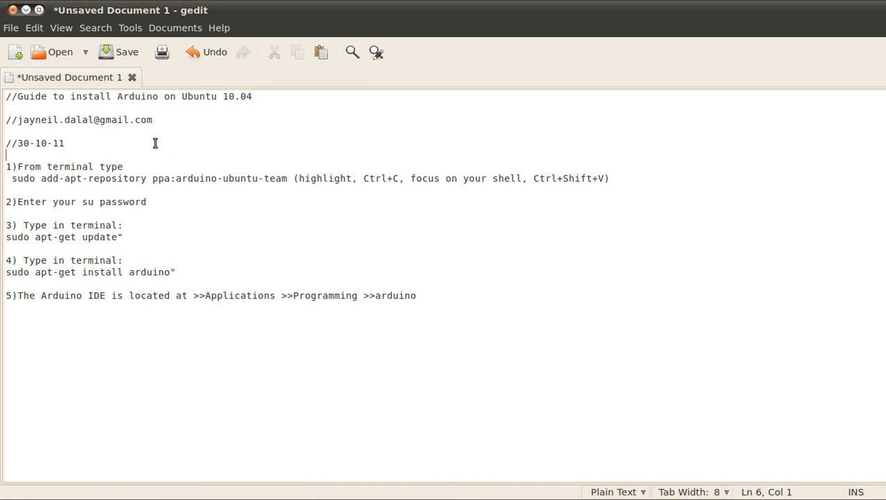
{"action": "mouse_move", "coordinate": [8, 166]}
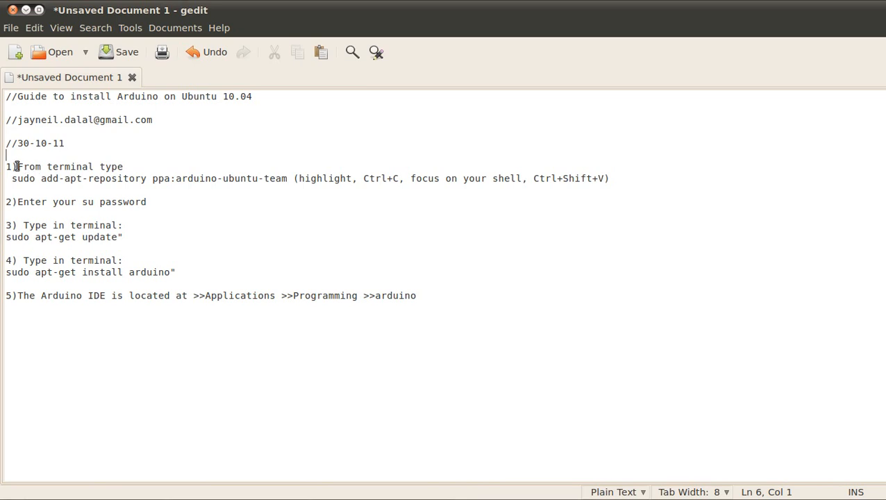
{"action": "triple_click", "coordinate": [236, 179]}
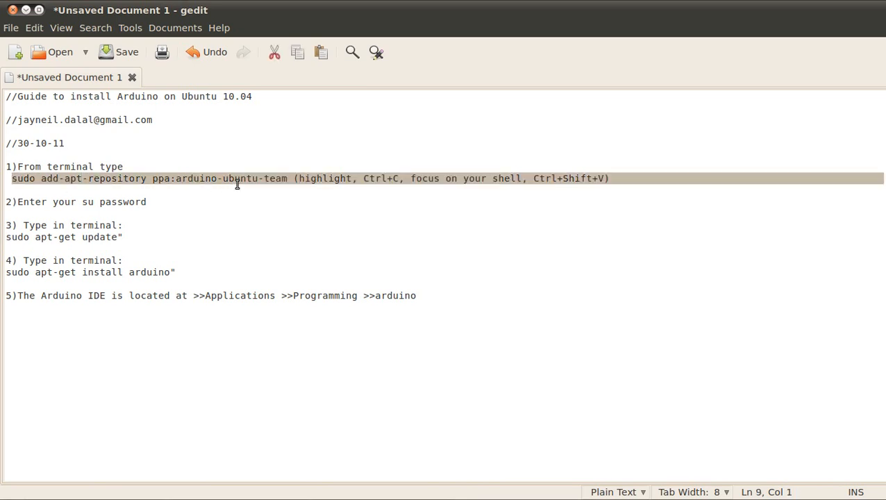
{"action": "right_click", "coordinate": [223, 179]}
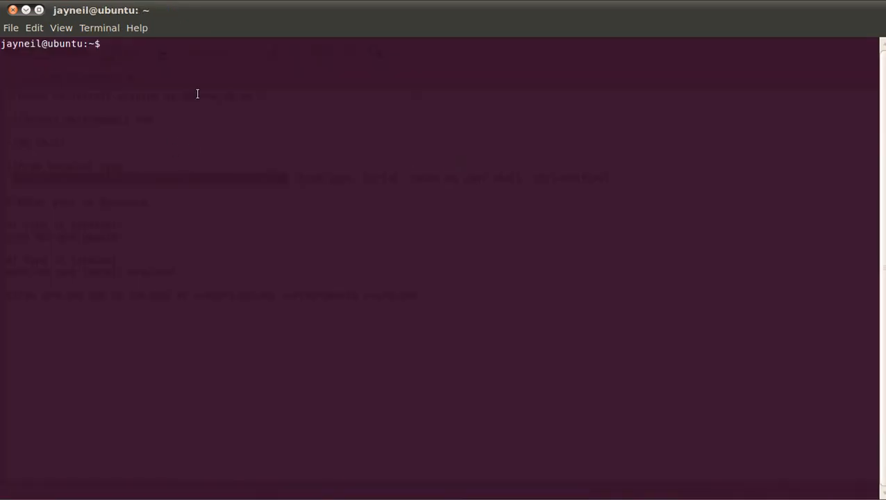
- Run sudo add-apt-repository ppa:arduino-ubuntu-team to add the Arduino PPA and its key
{"action": "type", "text": "sudo add-apt-repository ppa:arduino-ubuntu-team"}
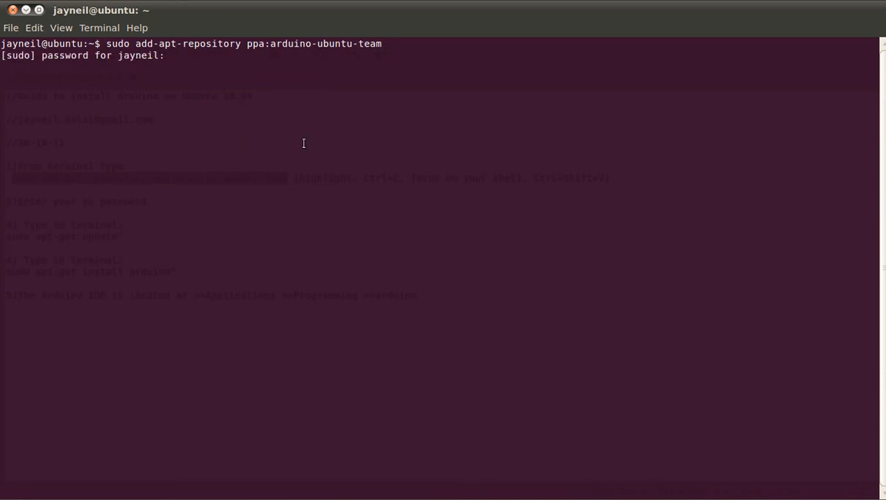
{"action": "key", "text": "Return"}
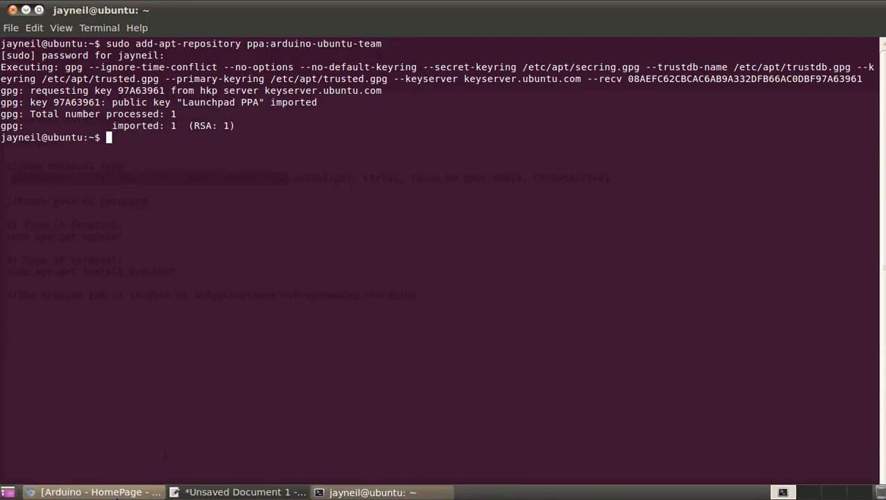
{"action": "left_click", "coordinate": [101, 491]}
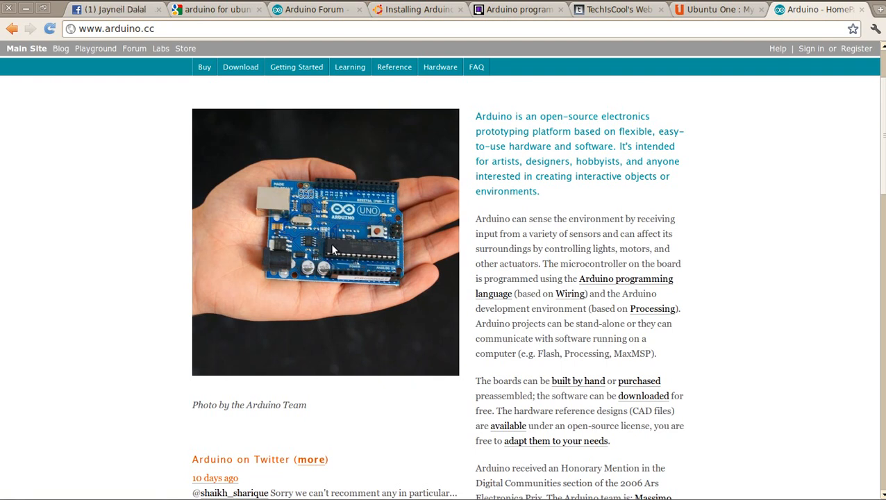
{"action": "mouse_move", "coordinate": [375, 260]}
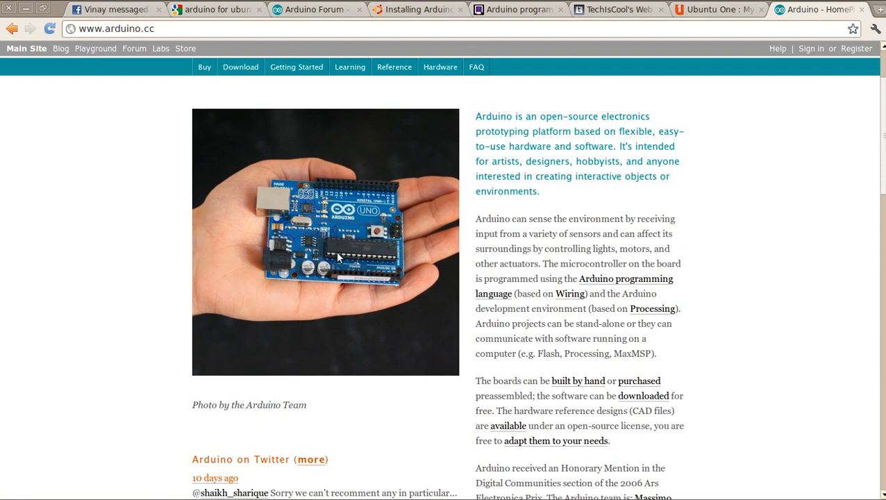
{"action": "mouse_move", "coordinate": [350, 244]}
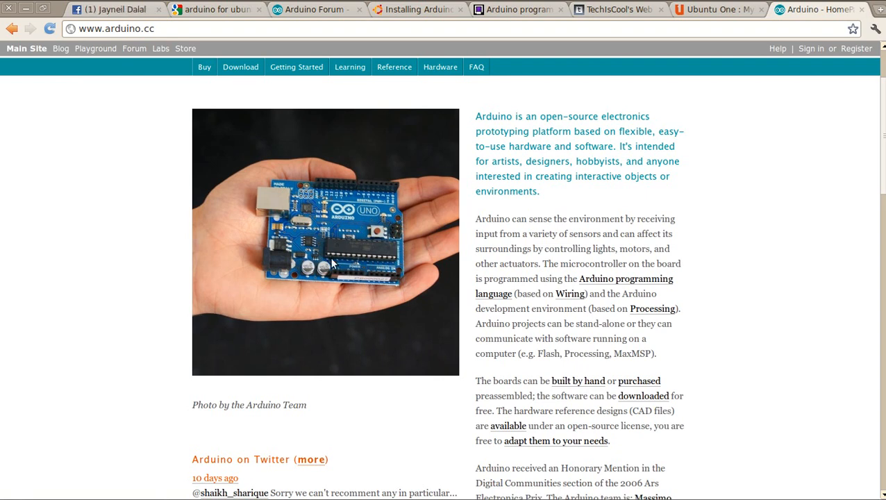
{"action": "mouse_move", "coordinate": [267, 227]}
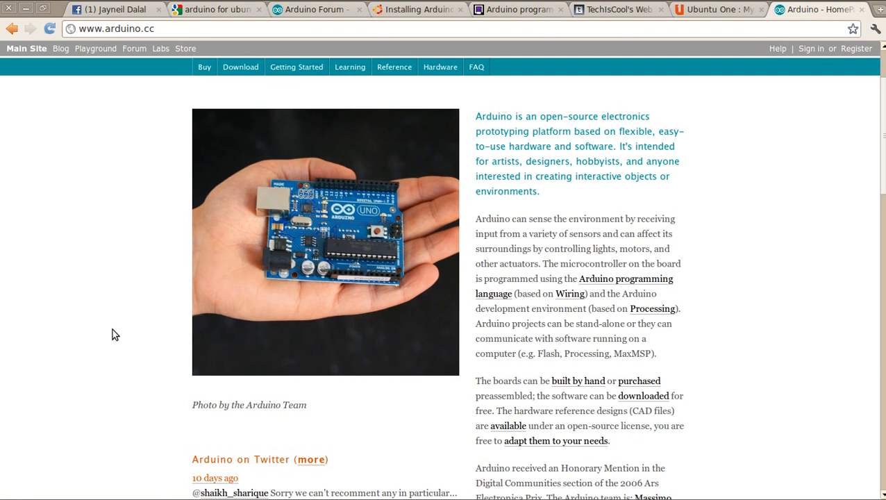
{"action": "mouse_move", "coordinate": [358, 213]}
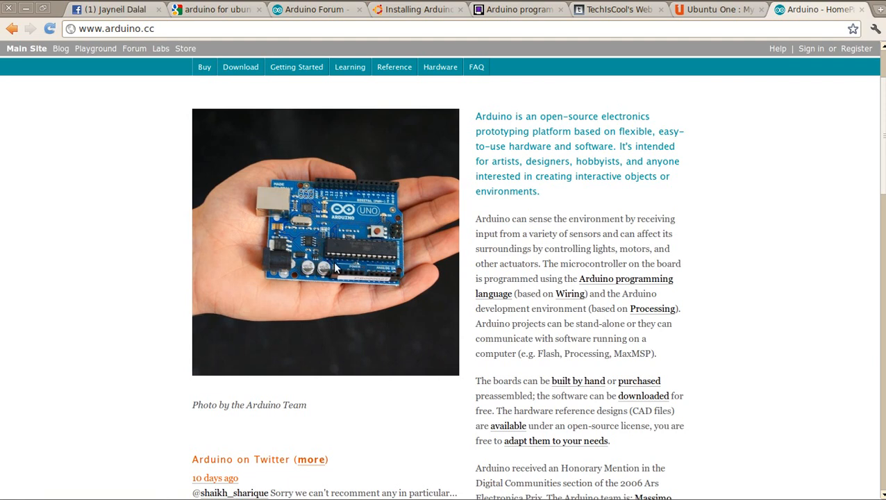
{"action": "mouse_move", "coordinate": [407, 197]}
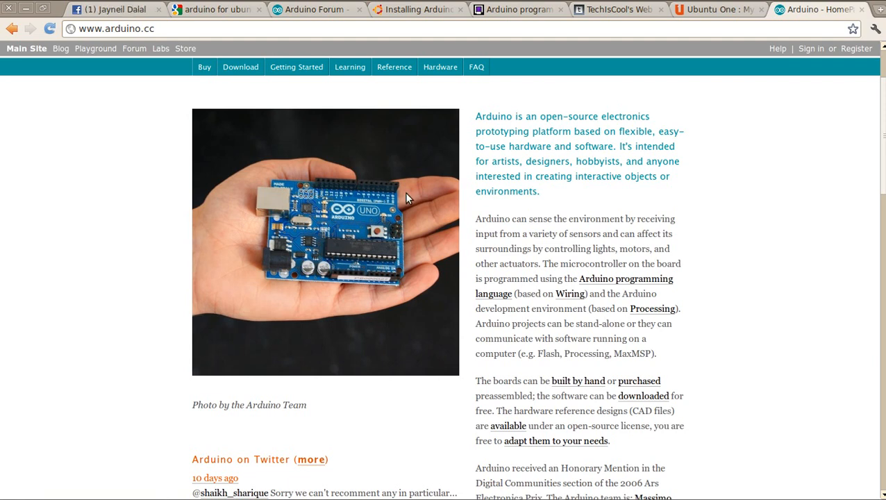
{"action": "mouse_move", "coordinate": [365, 287]}
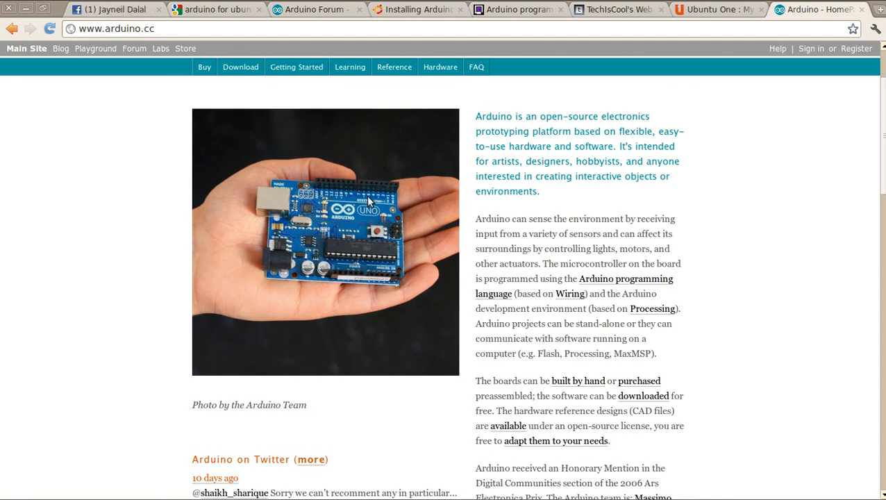
{"action": "mouse_move", "coordinate": [376, 210]}
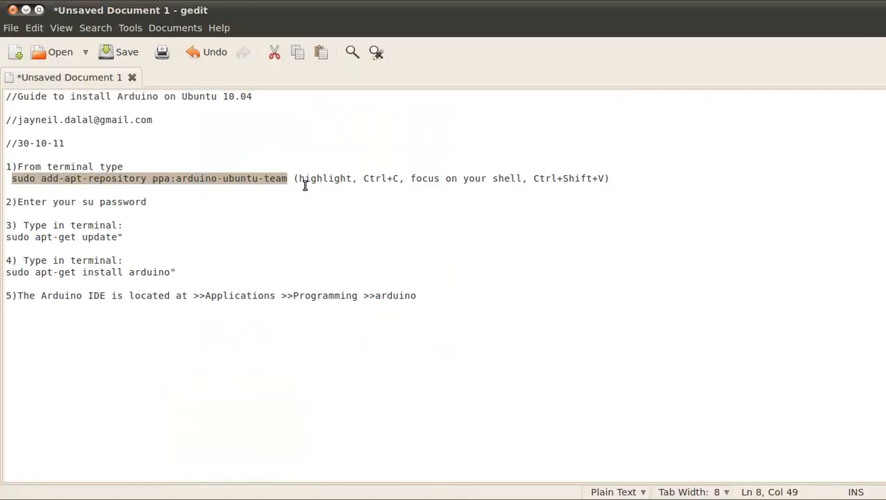
{"action": "mouse_move", "coordinate": [4, 241]}
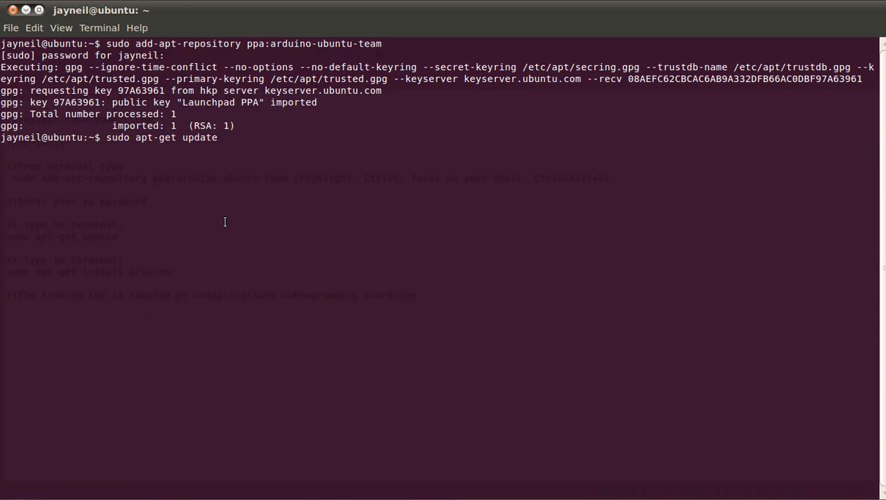
- Run sudo apt-get update and return to the installation guide notes
{"action": "key", "text": "Return"}
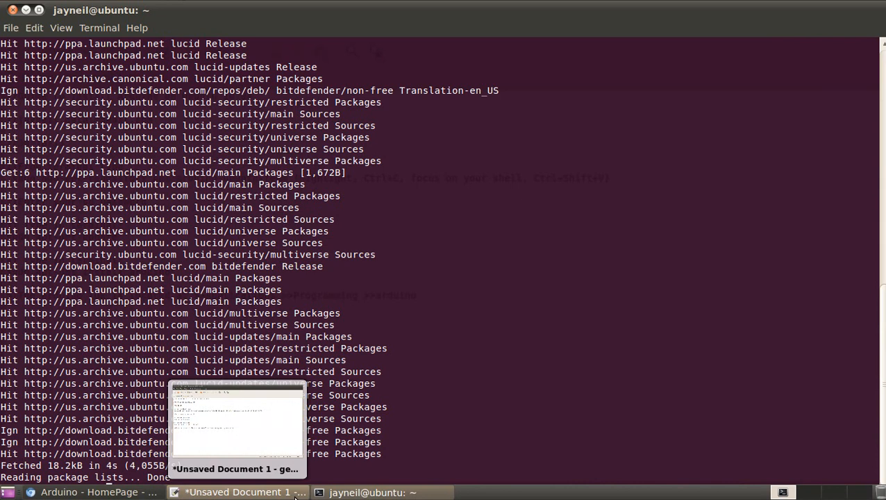
{"action": "left_click", "coordinate": [240, 491]}
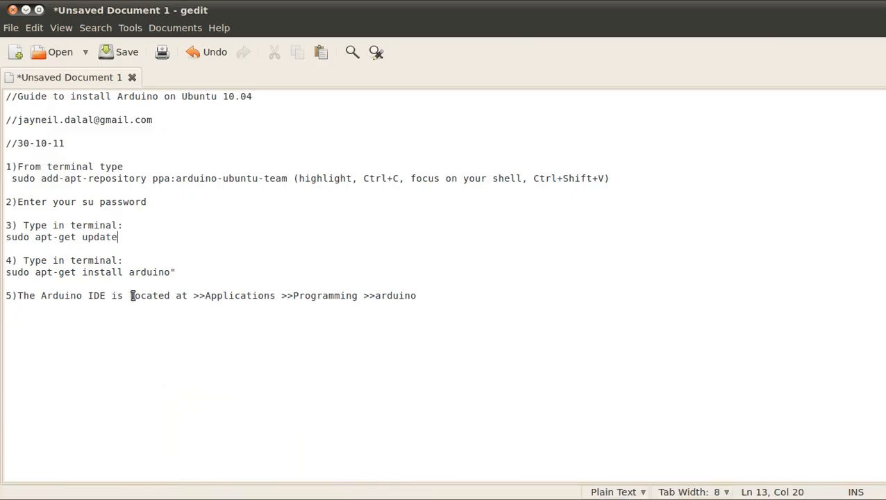
- Remove the stray trailing quote from sudo apt-get install arduino and copy the corrected line
{"action": "left_click_drag", "start_coordinate": [6, 271], "coordinate": [167, 271]}
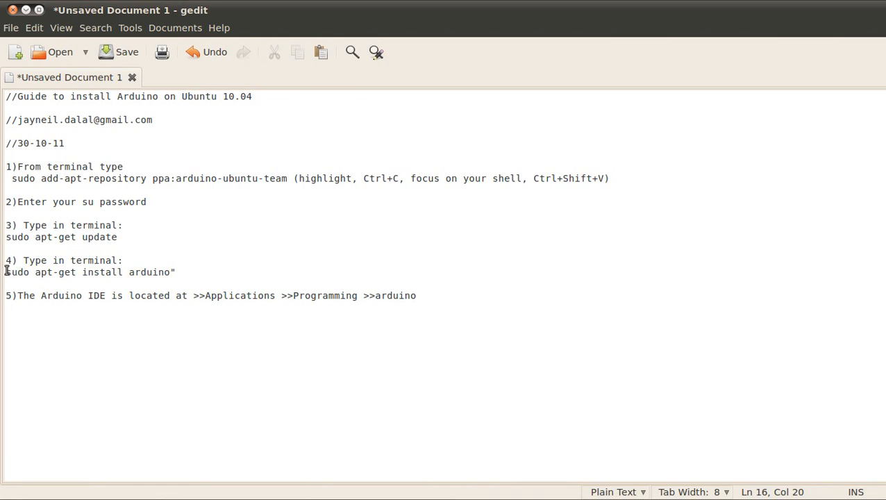
{"action": "triple_click", "coordinate": [91, 271]}
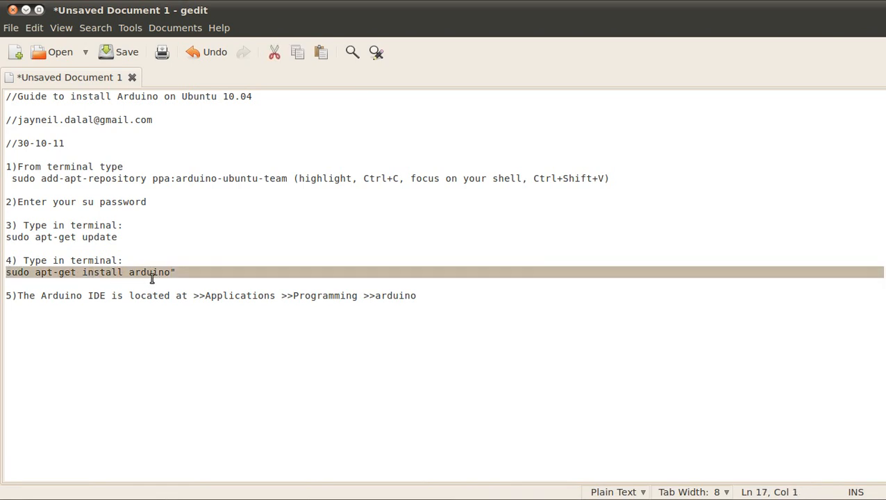
{"action": "right_click", "coordinate": [151, 277]}
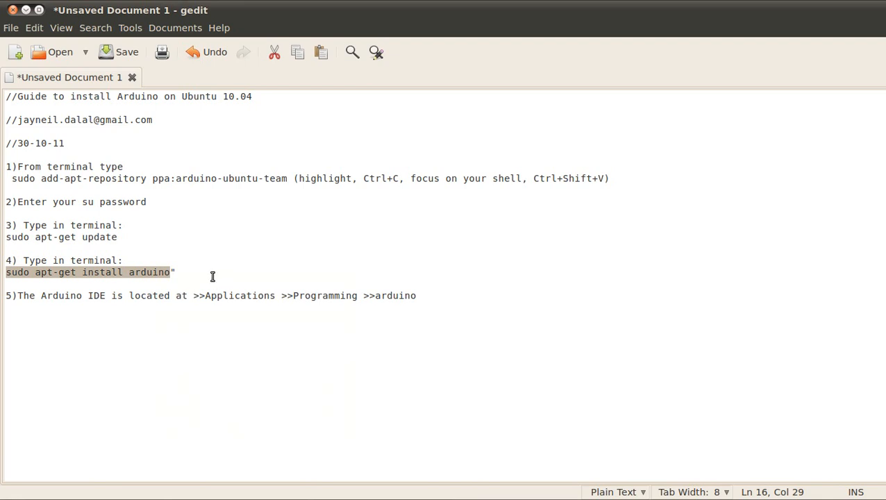
{"action": "left_click", "coordinate": [170, 271]}
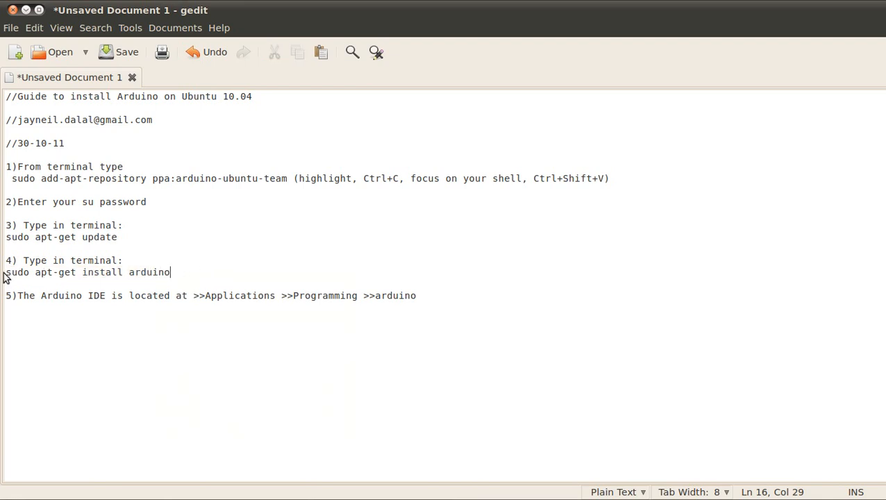
{"action": "triple_click", "coordinate": [86, 271]}
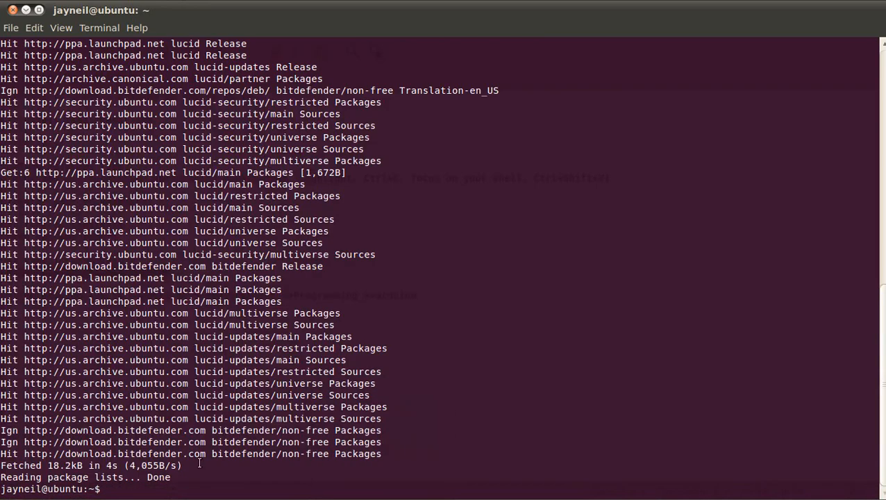
- Run sudo apt-get install arduino, confirm with Y, then bring up the Applications menu
{"action": "type", "text": "sudo apt-get install arduino"}
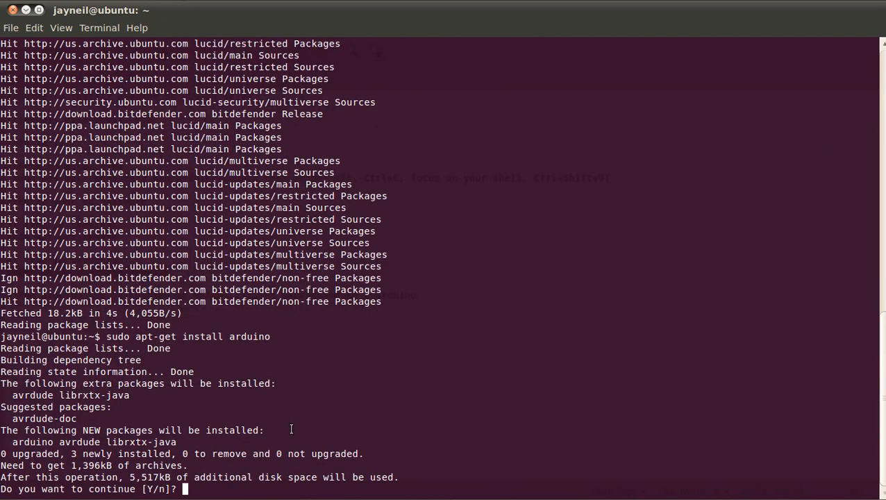
{"action": "type", "text": "Y"}
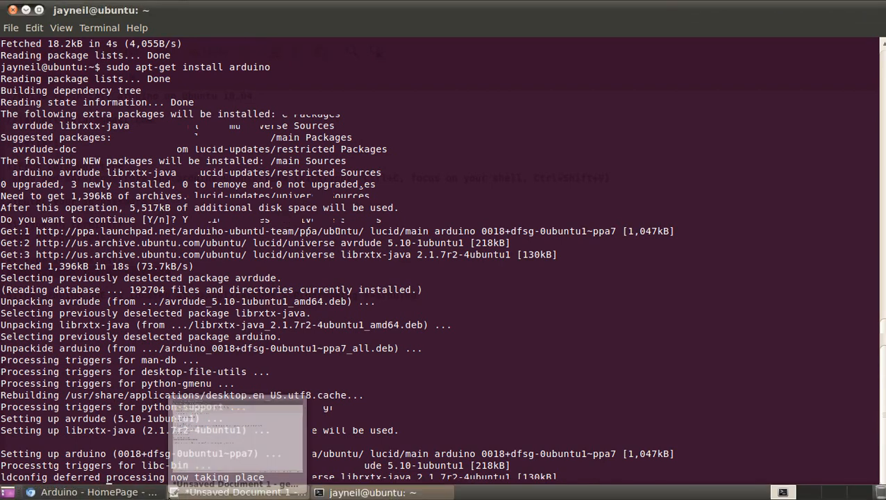
{"action": "left_click", "coordinate": [240, 491]}
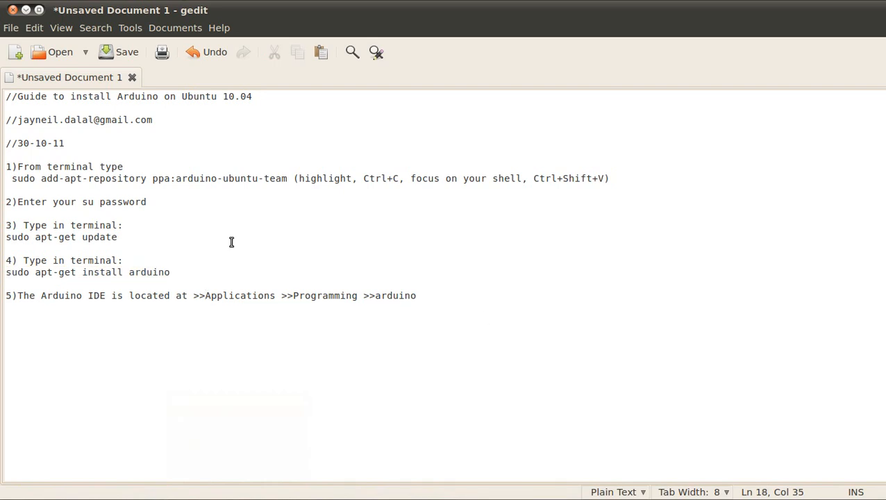
{"action": "left_click", "coordinate": [50, 8]}
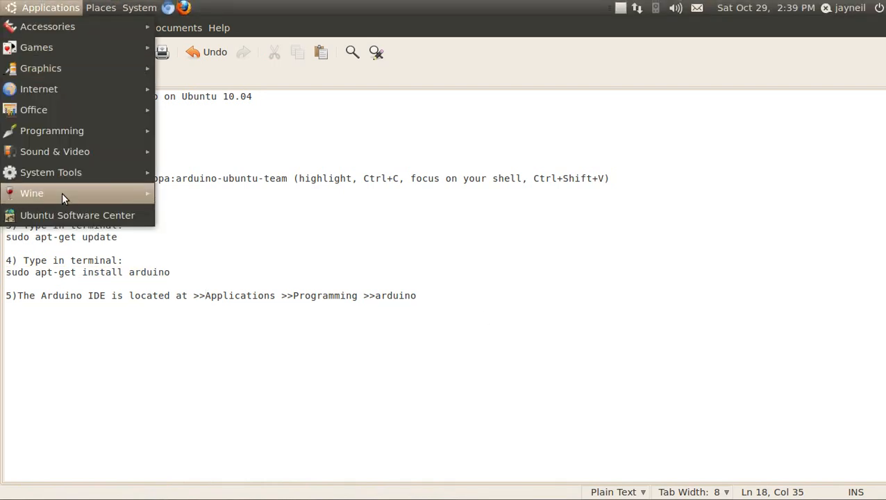